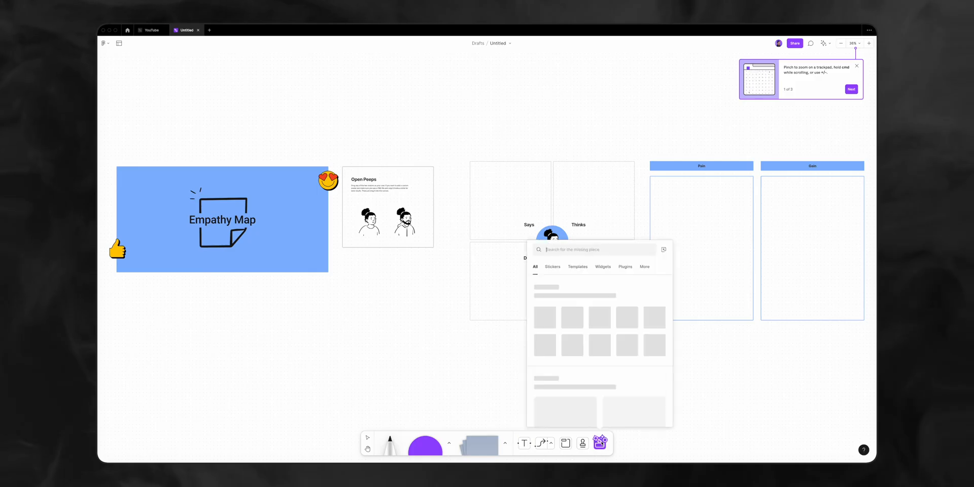
- Leave the FigJam empathy map board and bring up the Figma design file tab
click(602, 267)
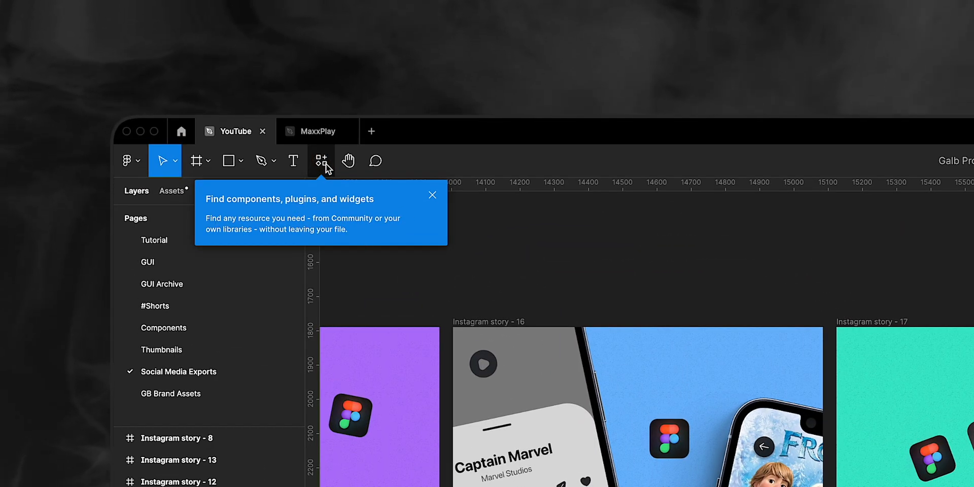
- Show the Tutorial page with the Dribbble UI screens, then run Check for Updates from the Figma menu
click(322, 160)
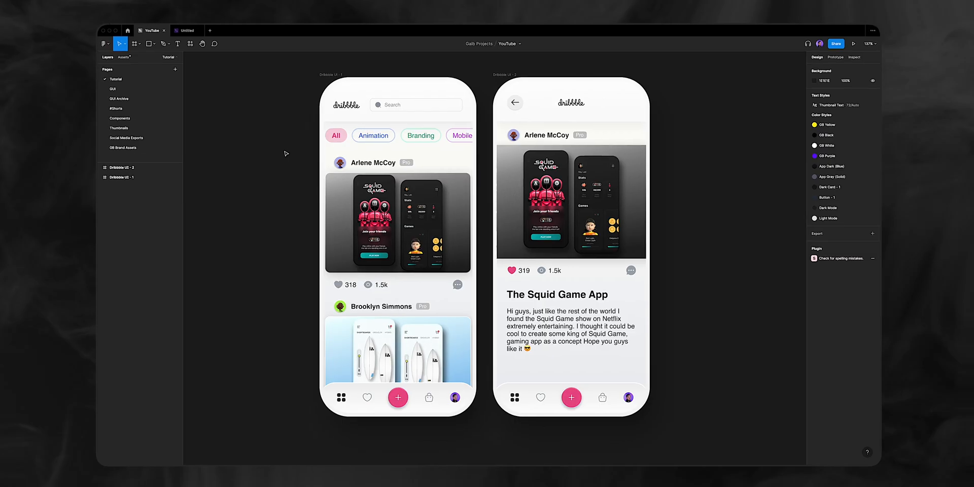
click(163, 126)
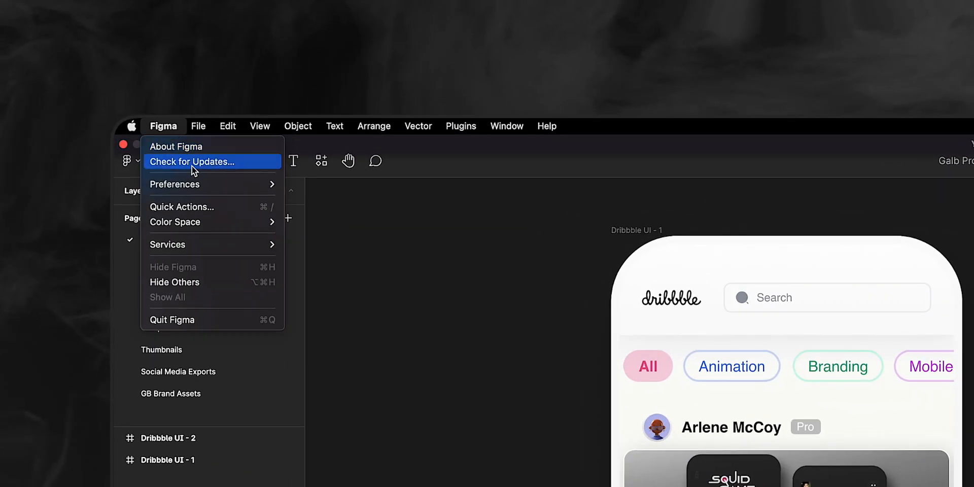
click(193, 162)
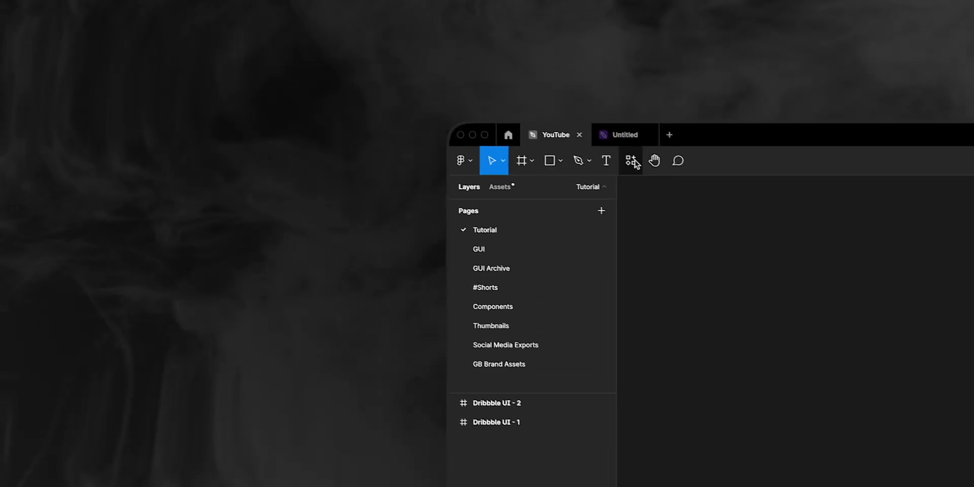
- Show the Resources panel listing recently used plugins and widgets
click(632, 161)
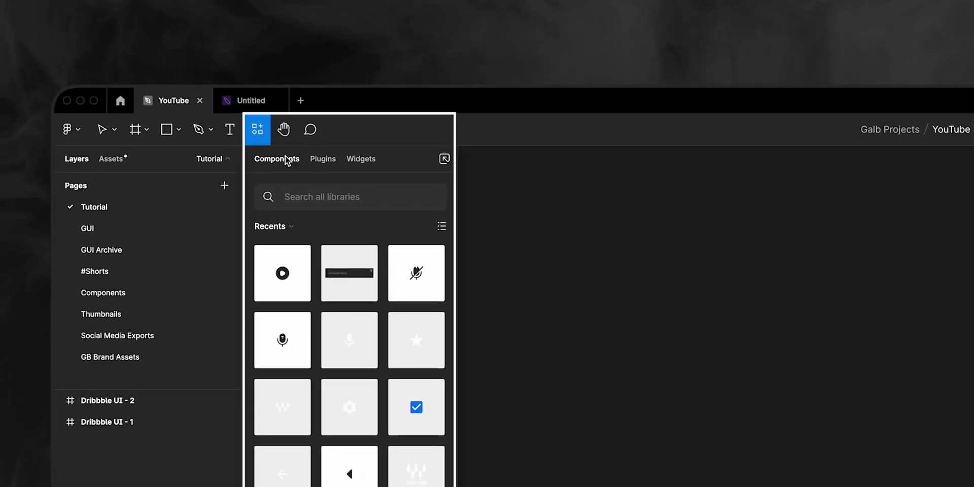
click(323, 158)
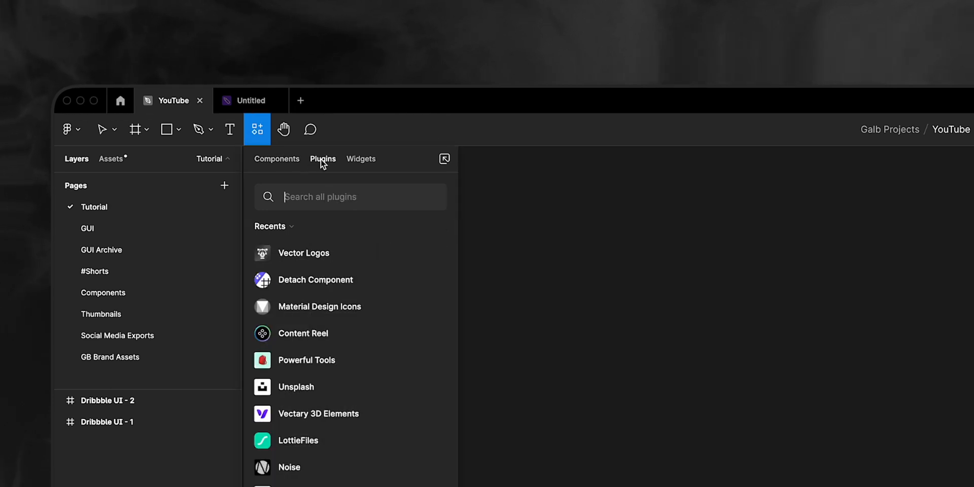
mouse_move(361, 160)
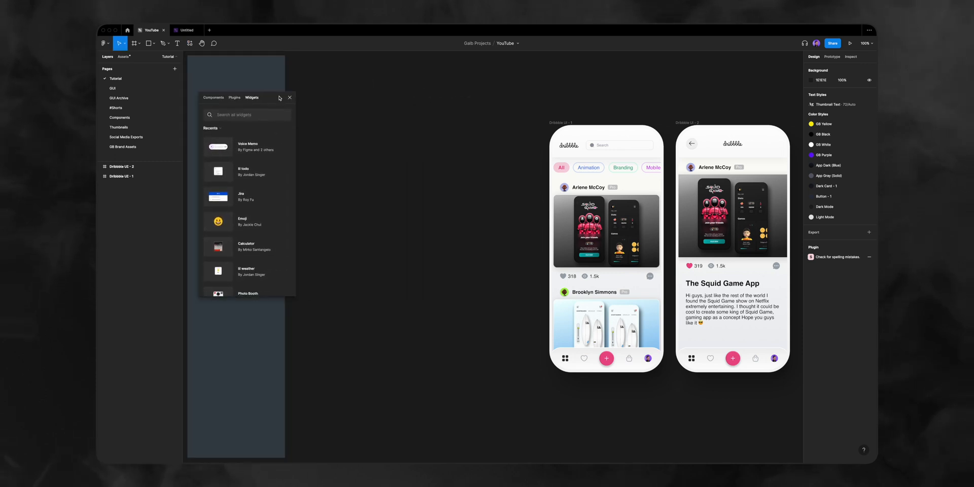
click(202, 62)
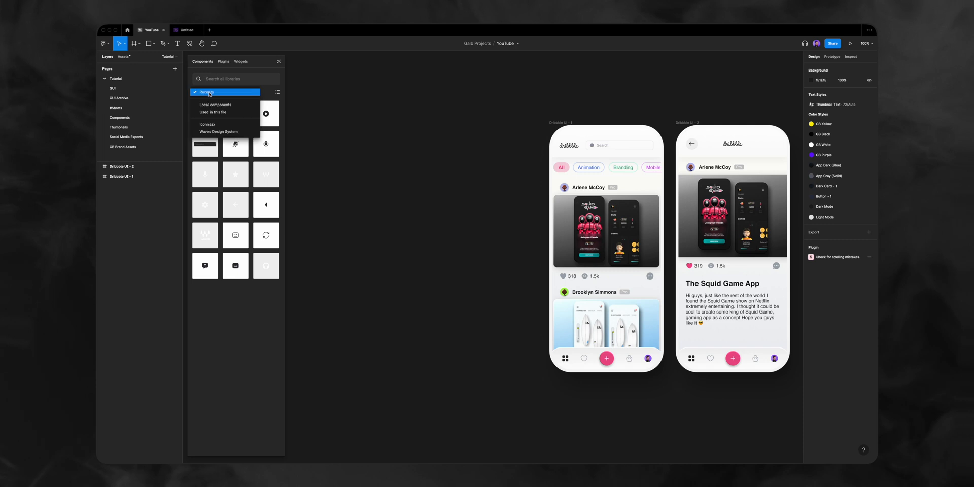
click(213, 104)
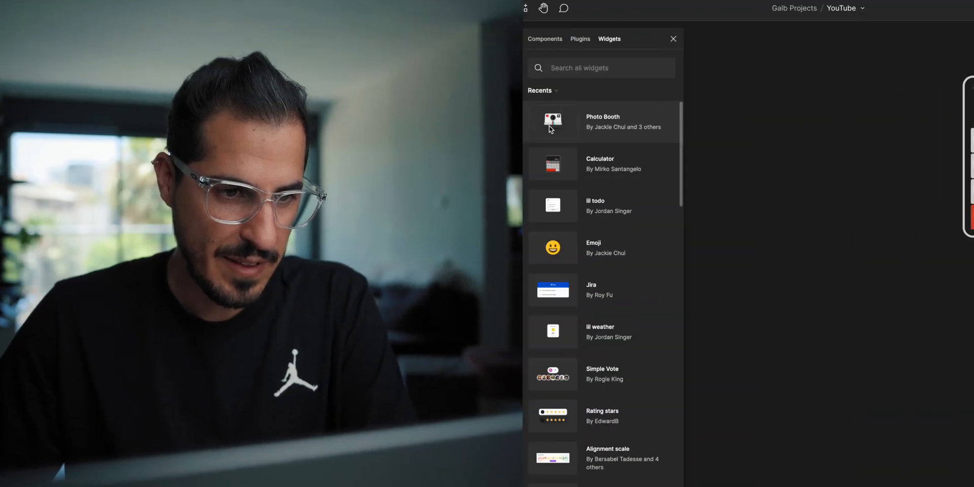
- Place the Photo Booth widget and add a 'change logo' item to the lil todo widget
click(552, 122)
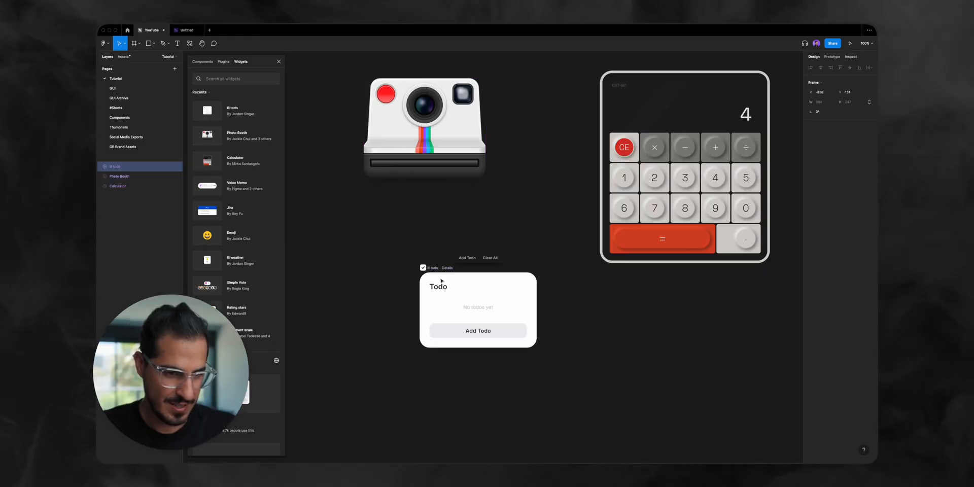
click(478, 330)
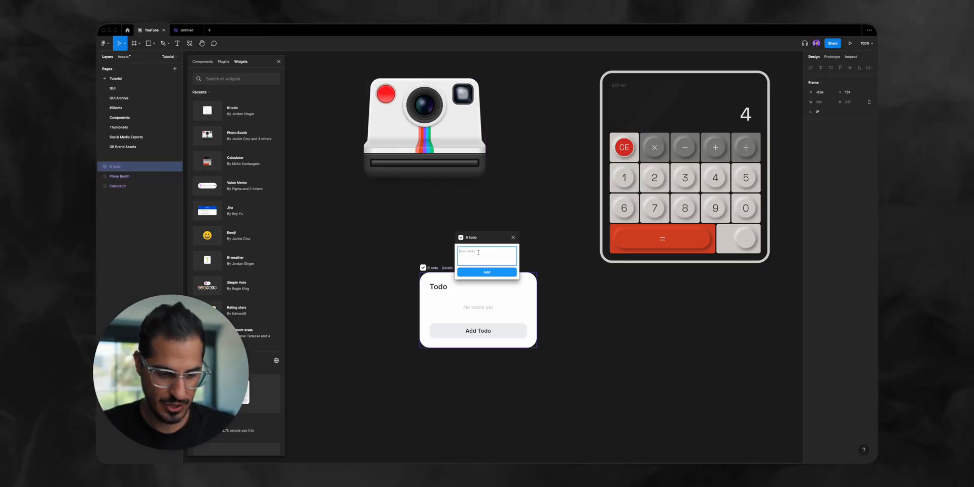
text(change)
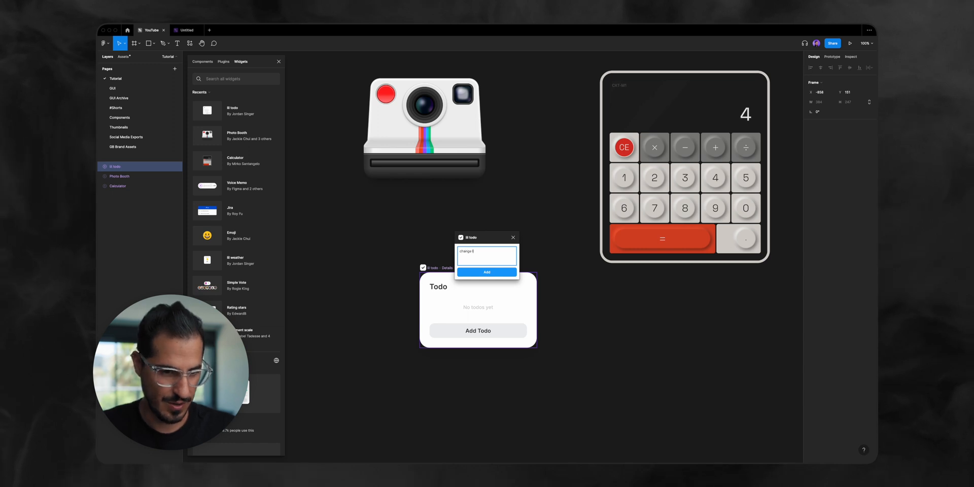
click(486, 272)
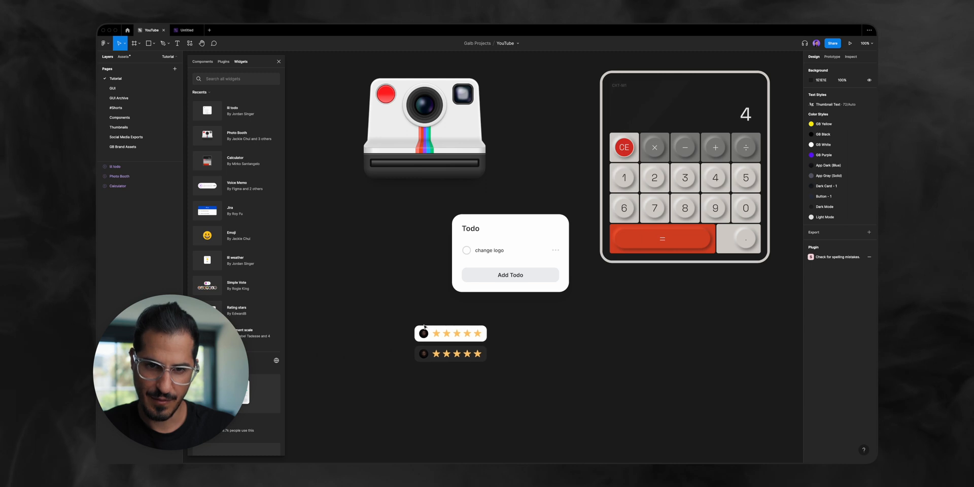
- Place a Rating stars widget on the canvas and set it to five stars
click(450, 331)
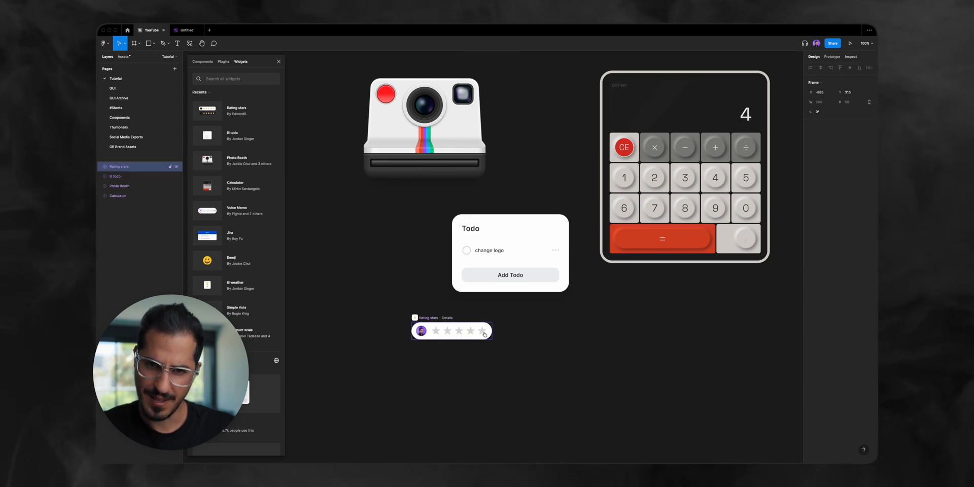
click(483, 331)
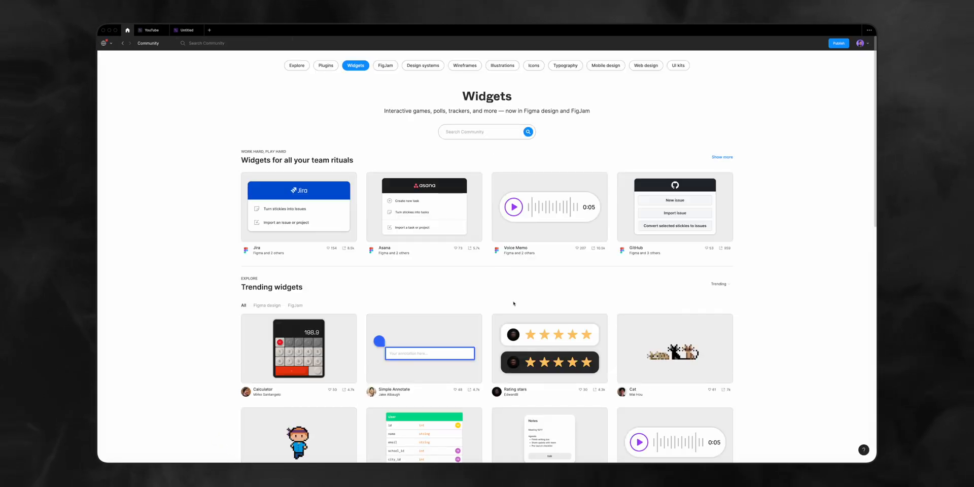
- Find the Voice Memo widget in Community and try it out in the design file
scroll(down, 3)
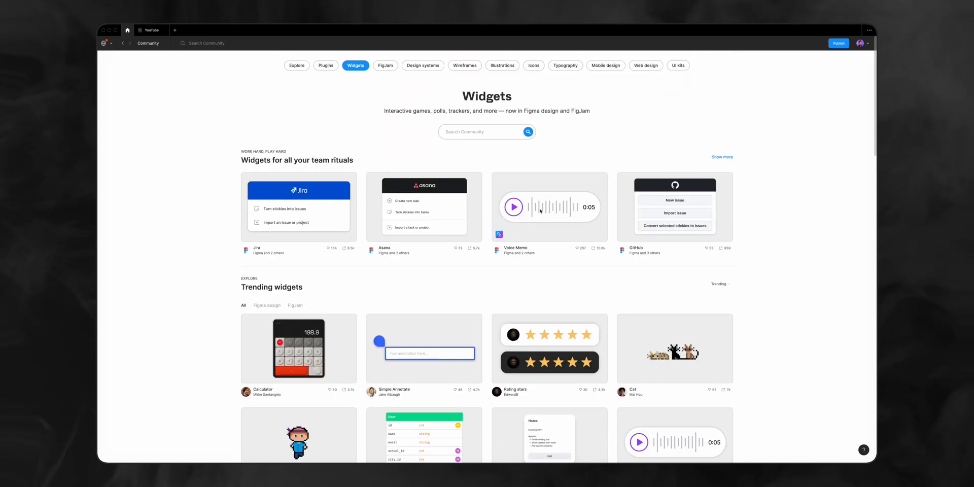
click(549, 207)
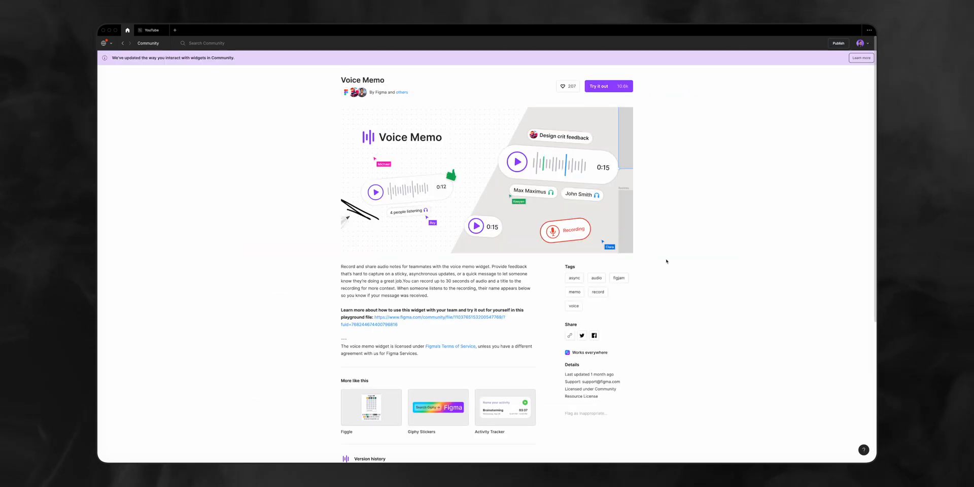
click(599, 86)
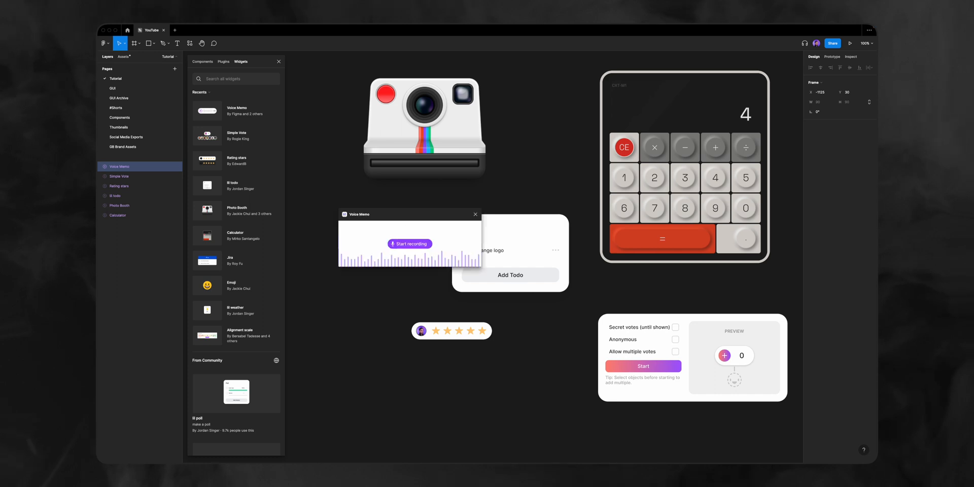
- Return to the Community Widgets page showing trending widgets
click(409, 243)
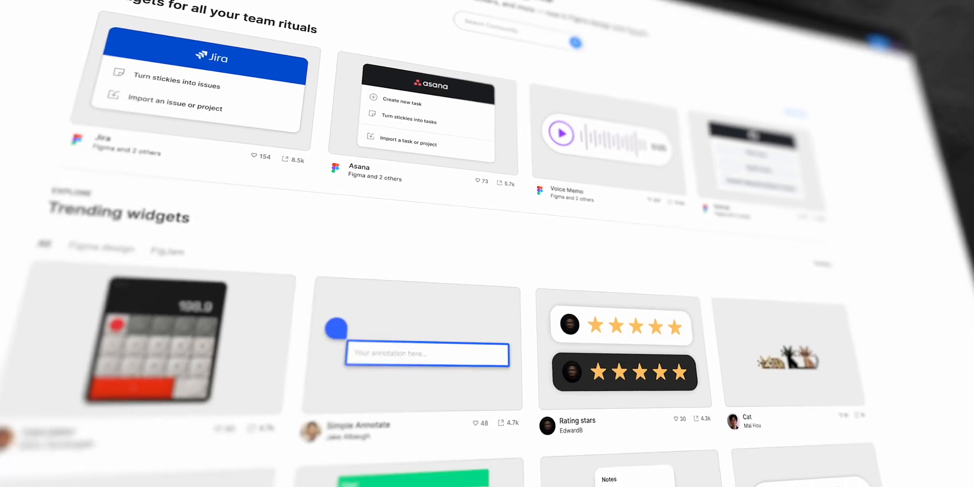
scroll(down, 3)
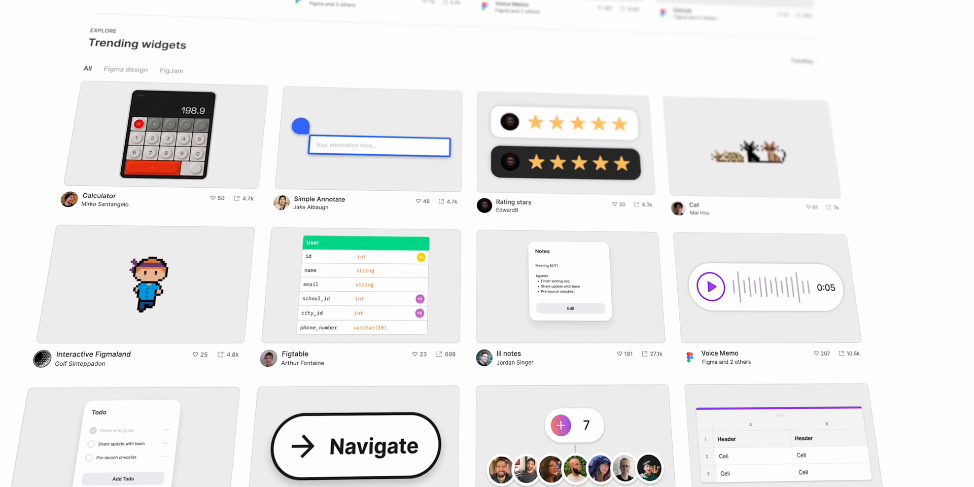
scroll(down, 3)
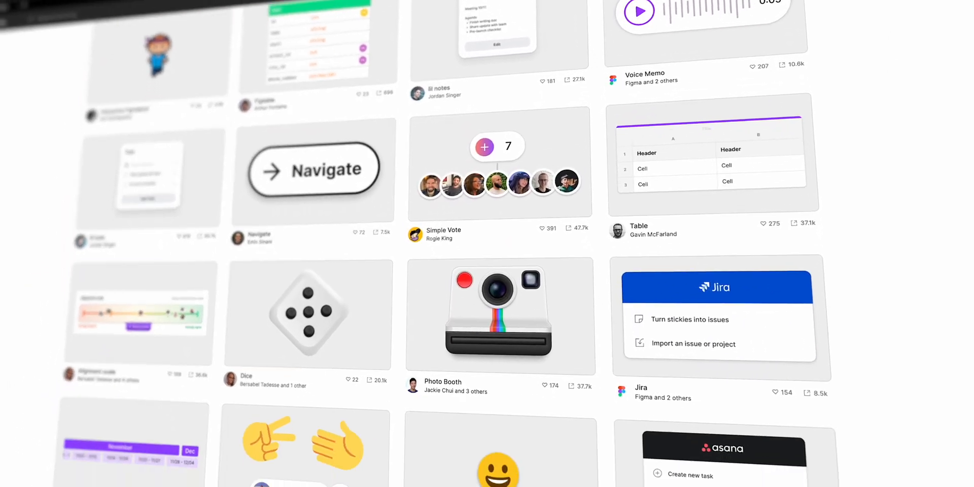
scroll(down, 3)
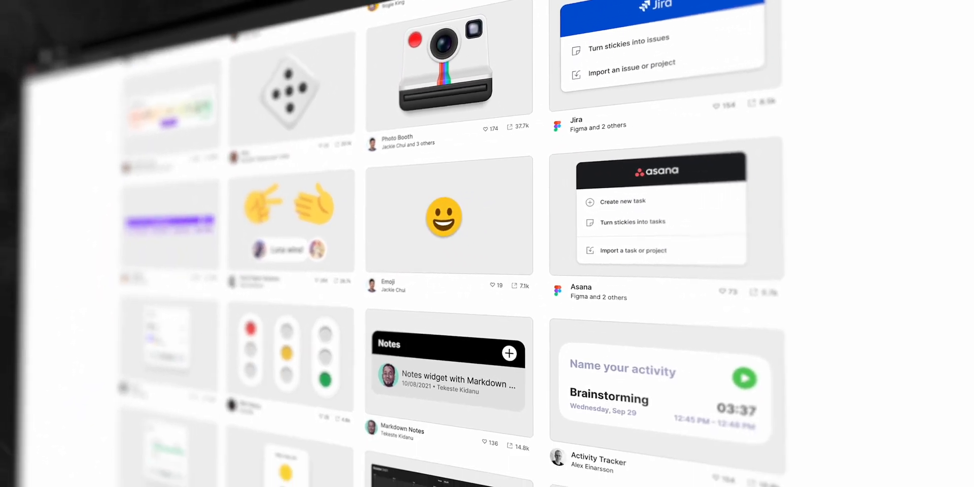